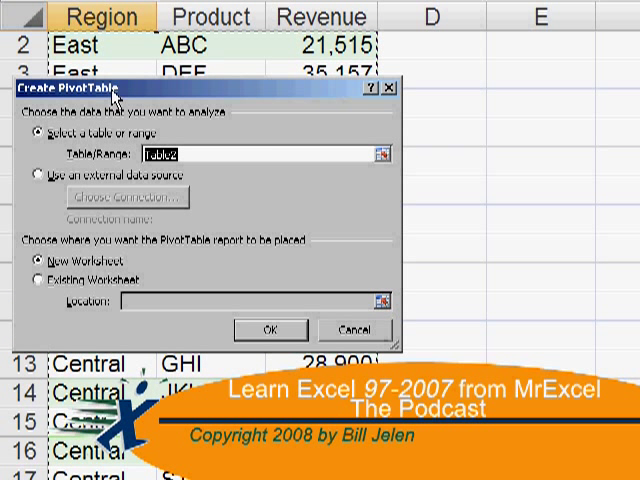
Step: Bring up the Podcast794 workbook with the loan payment grid across prices and terms
{"action": "left_click", "coordinate": [268, 328]}
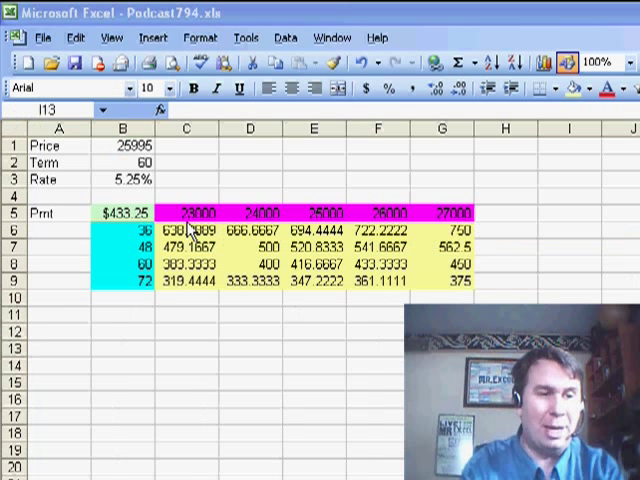
Step: Switch to the loan Scenarios workbook showing price, term, rate, payment and totals
{"action": "left_click", "coordinate": [330, 36]}
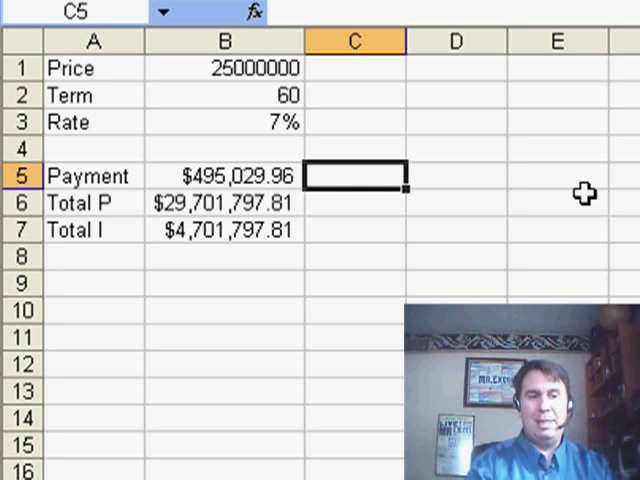
{"action": "mouse_move", "coordinate": [96, 100]}
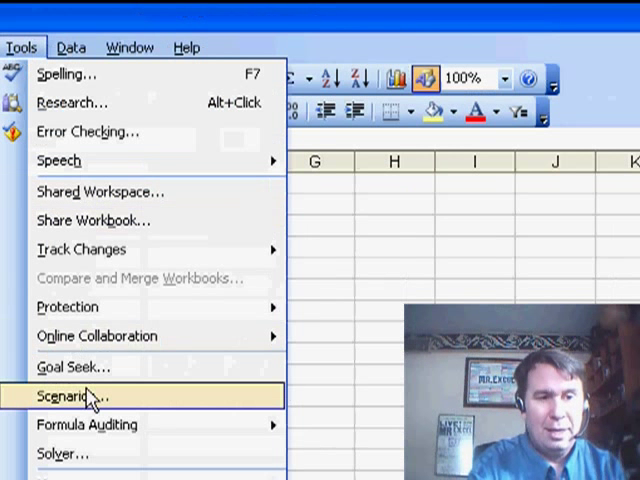
Step: In Scenario Manager add a 'Podcast' scenario with price 35000000, term 72 and rate 0.05 for B1:B3
{"action": "left_click", "coordinate": [72, 396]}
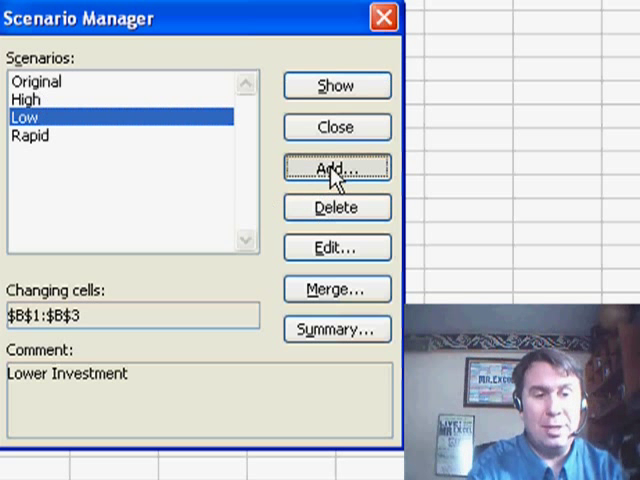
{"action": "left_click", "coordinate": [336, 168]}
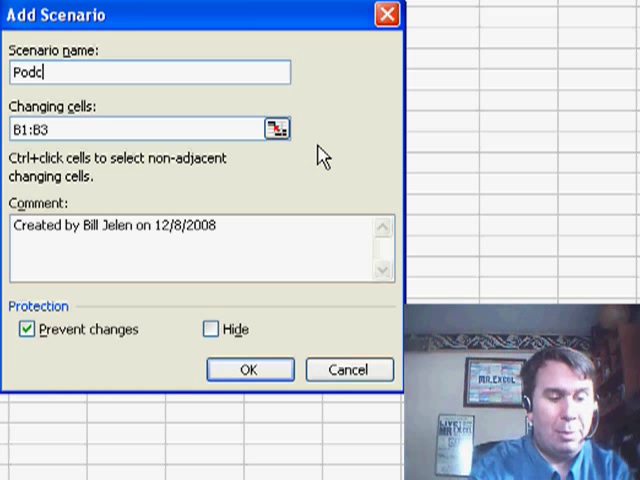
{"action": "type", "text": "ast"}
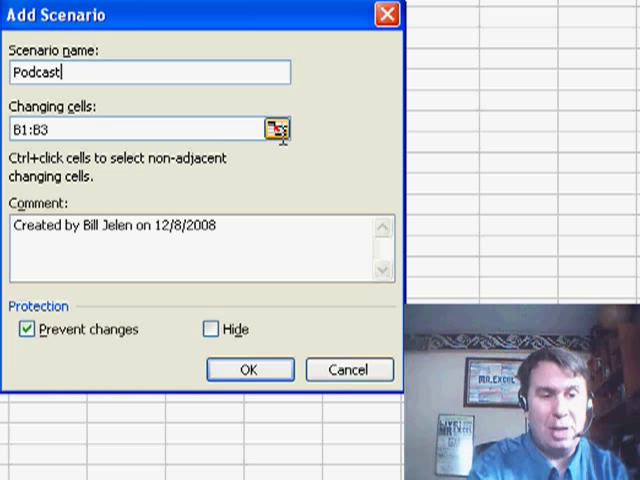
{"action": "left_click", "coordinate": [248, 368]}
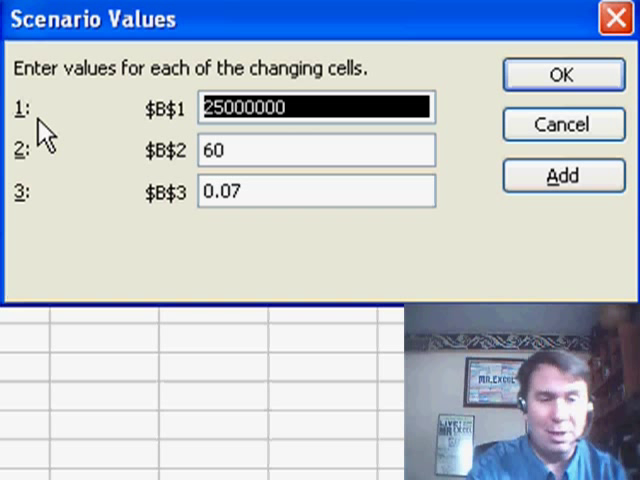
{"action": "type", "text": "35"}
{"action": "left_click", "coordinate": [316, 150]}
{"action": "type", "text": "72"}
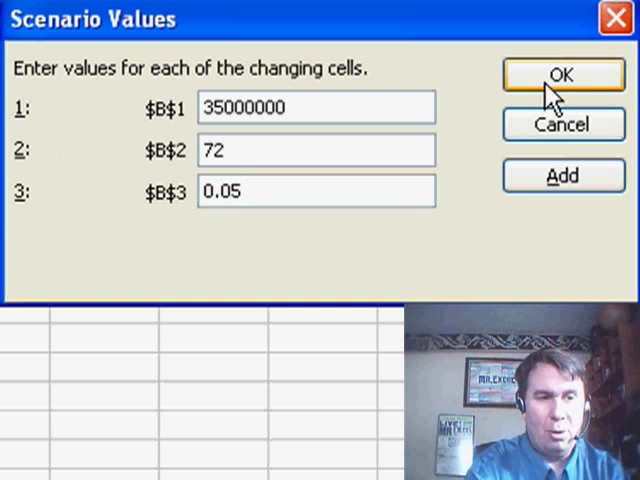
{"action": "left_click", "coordinate": [560, 76]}
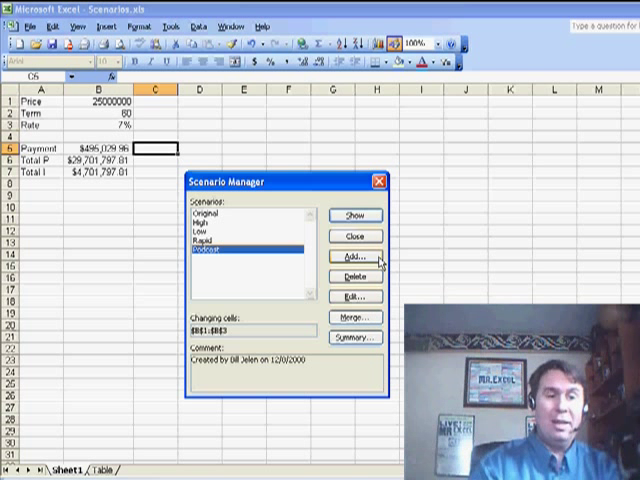
Step: Show the Rapid scenario so the sheet recalculates with term 36 and rate 6%
{"action": "left_click", "coordinate": [230, 216]}
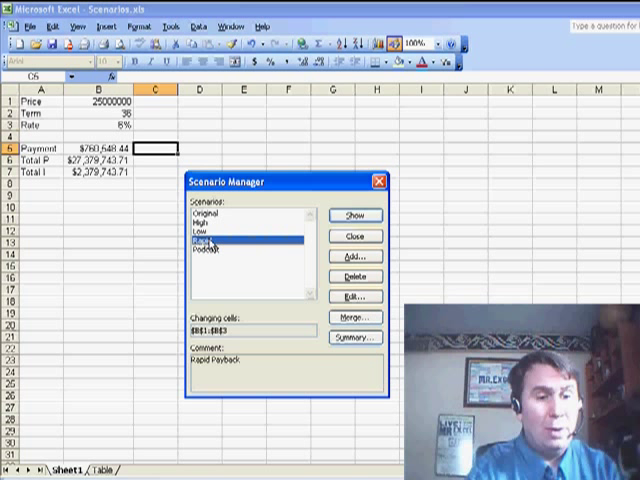
Step: Generate a Scenario Summary sheet comparing Original, High, Low, Rapid and Podcast results
{"action": "left_click", "coordinate": [356, 336]}
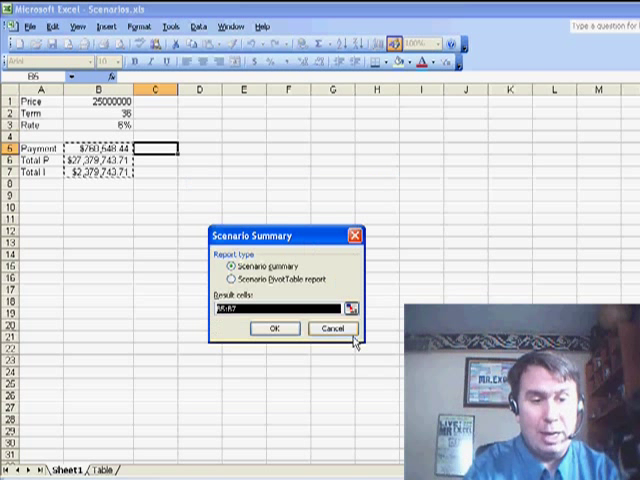
{"action": "mouse_move", "coordinate": [278, 328]}
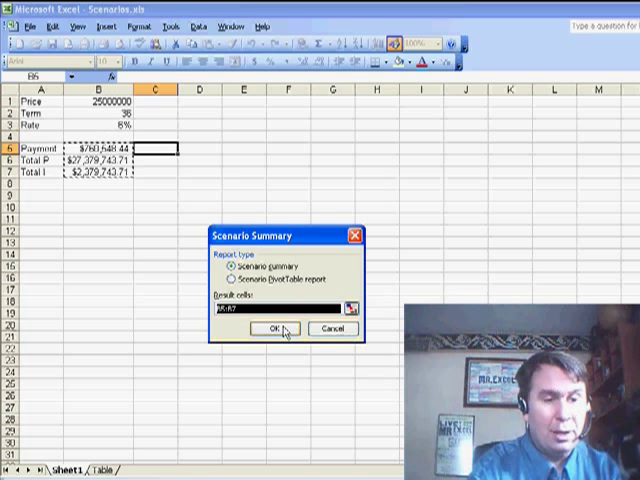
{"action": "left_click", "coordinate": [276, 328]}
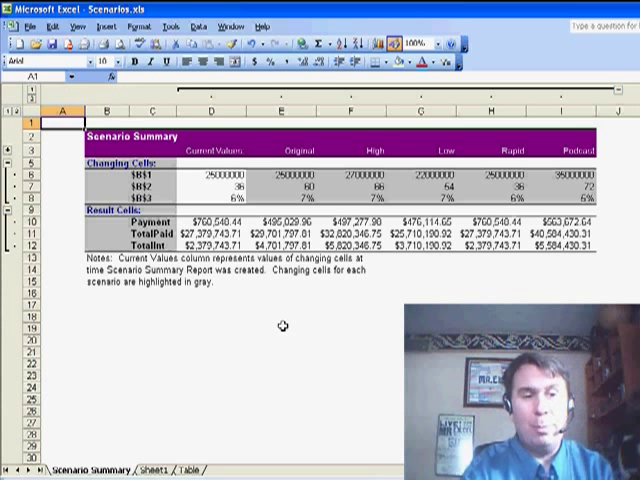